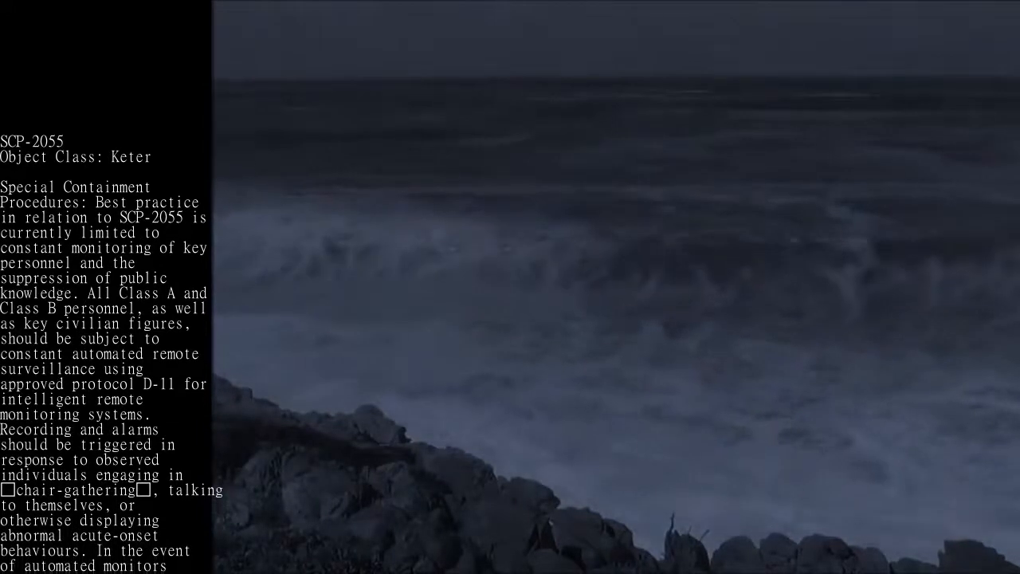
scroll("down", 3)
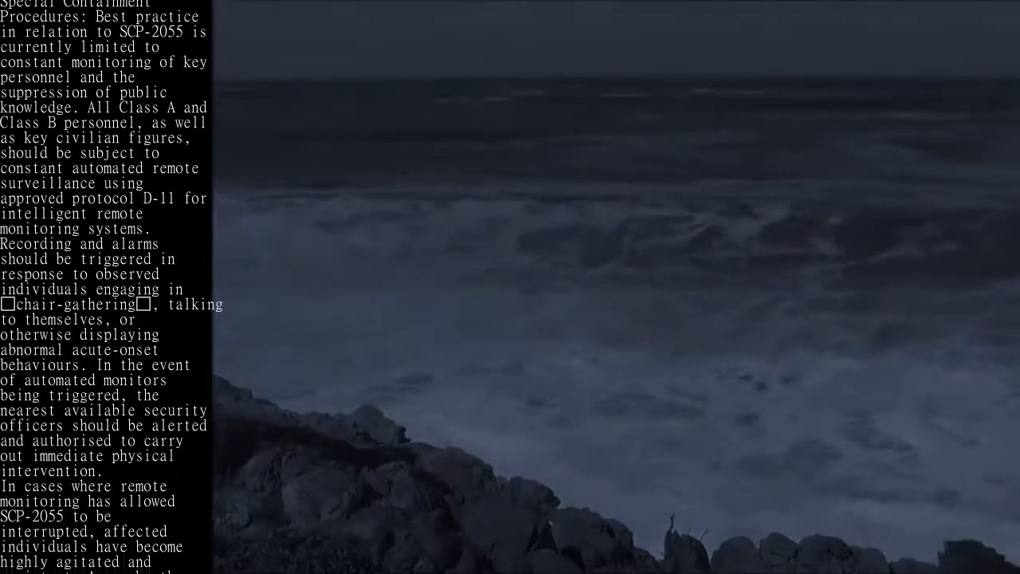
scroll("down", 3)
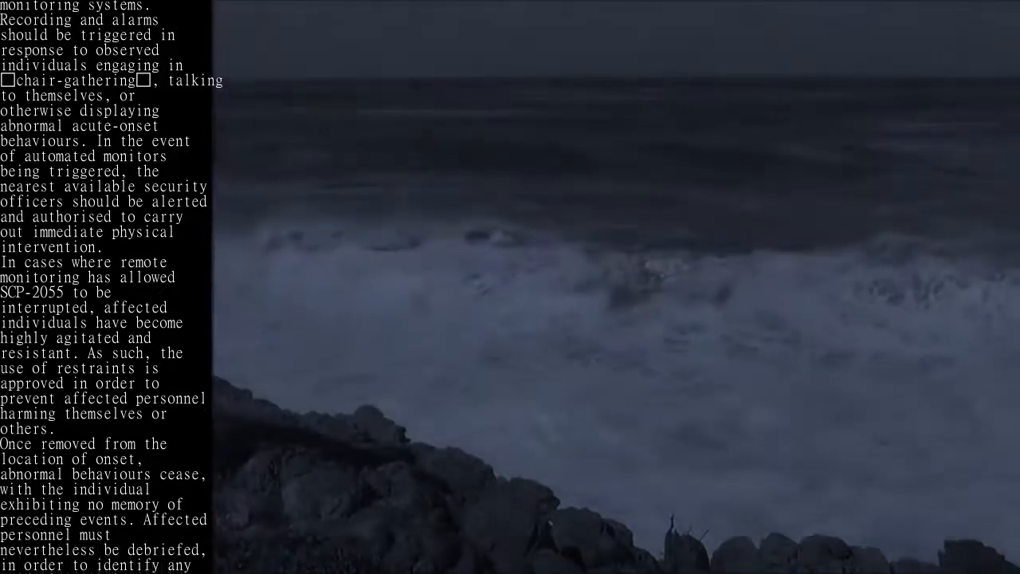
scroll("down", 3)
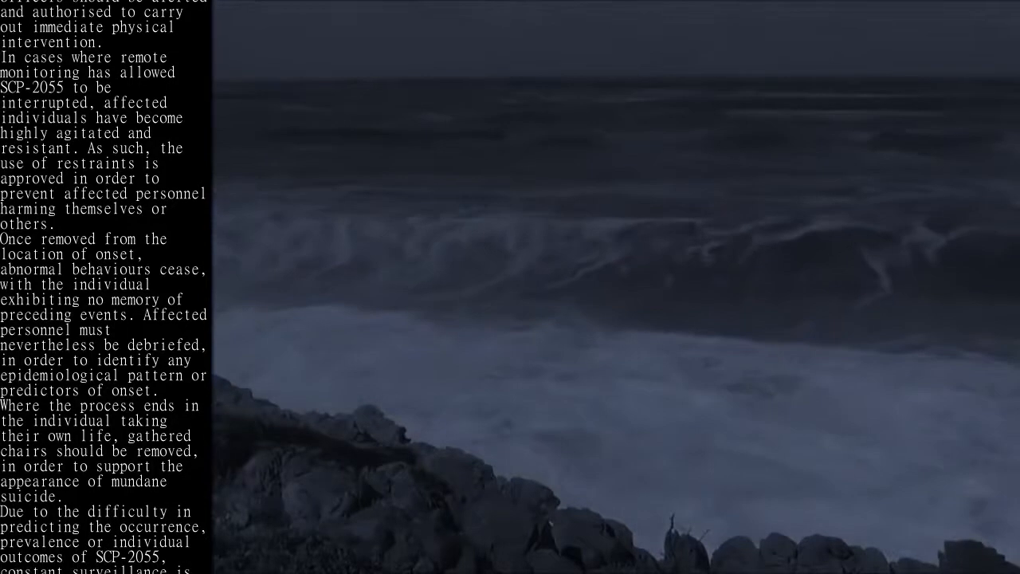
scroll("down", 3)
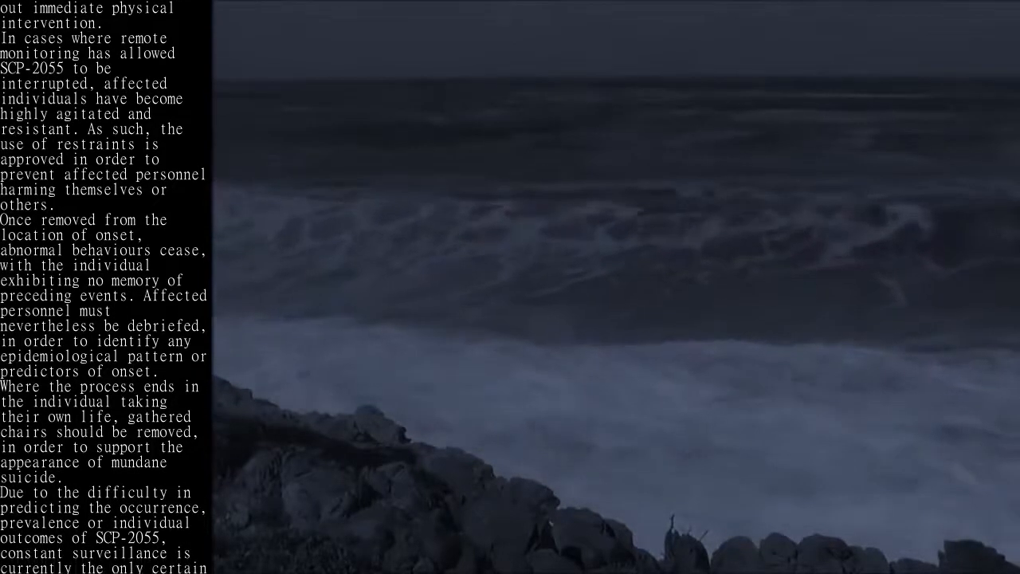
scroll("down", 3)
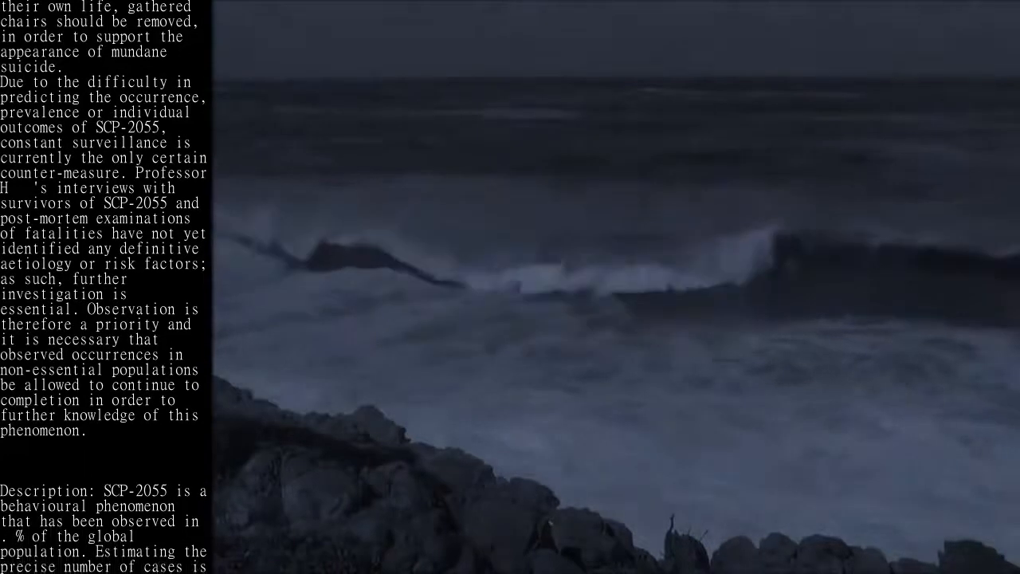
scroll("down", 3)
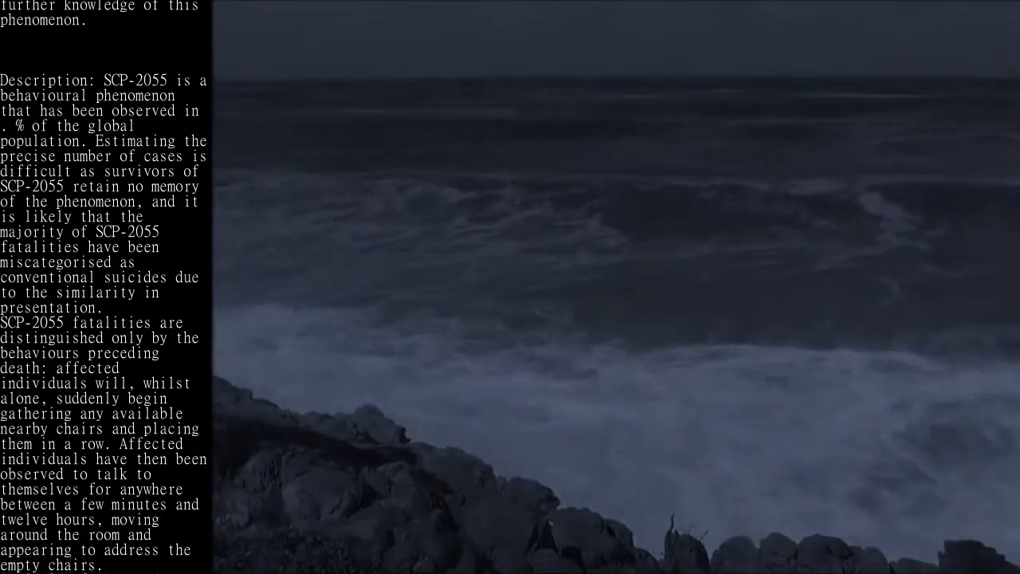
scroll("down", 3)
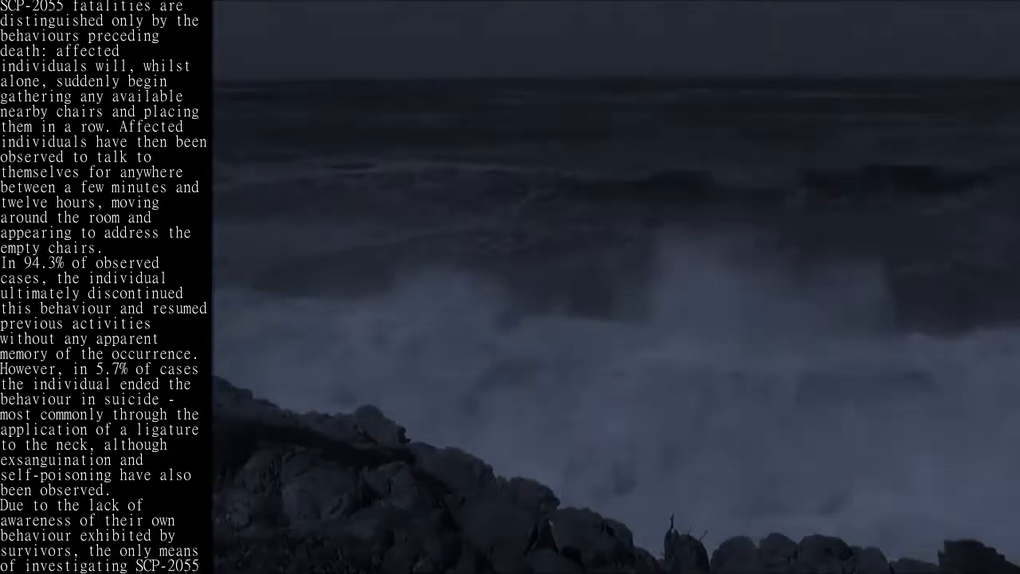
scroll("down", 3)
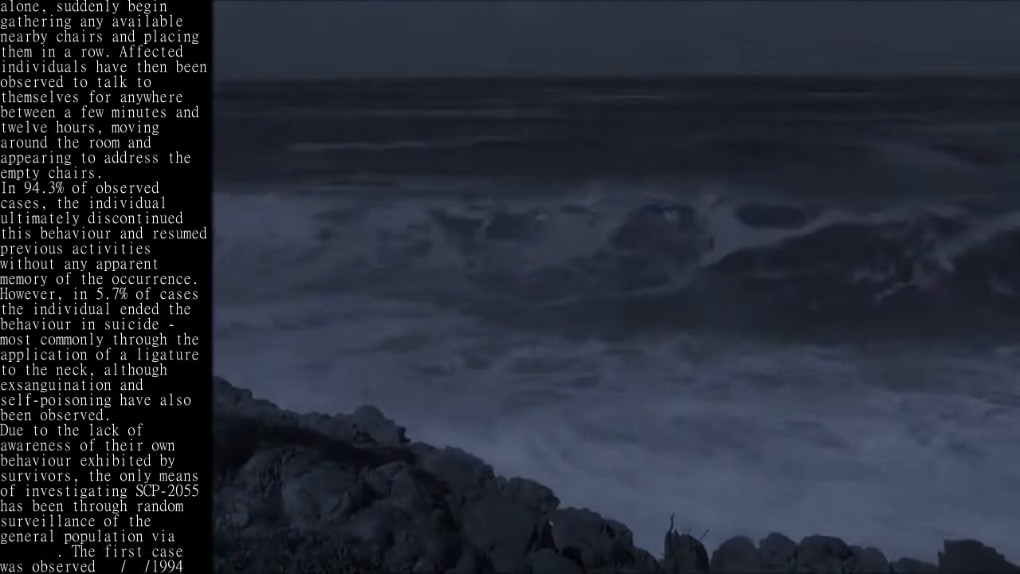
scroll("down", 3)
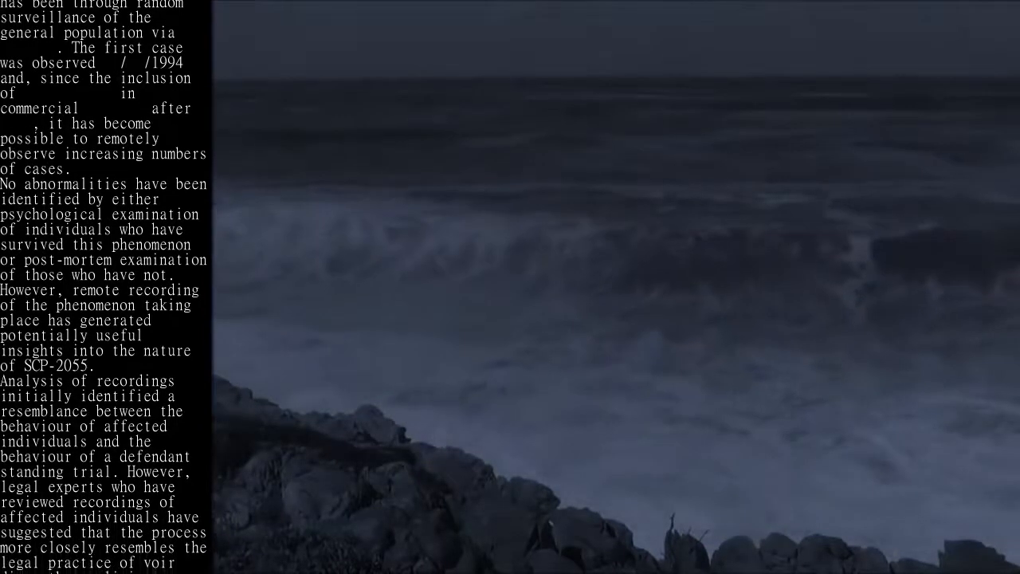
scroll("down", 3)
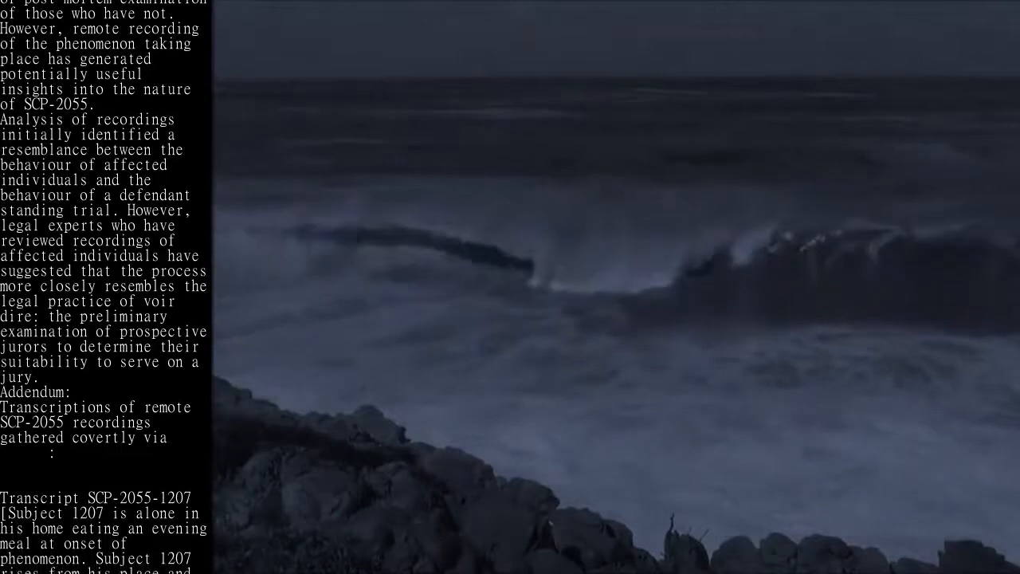
scroll("down", 3)
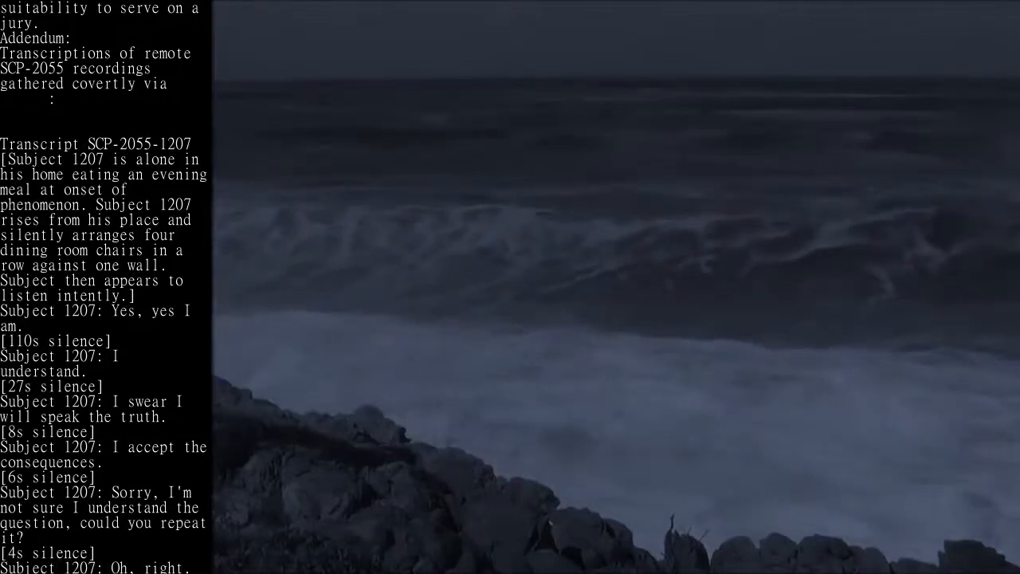
scroll("down", 3)
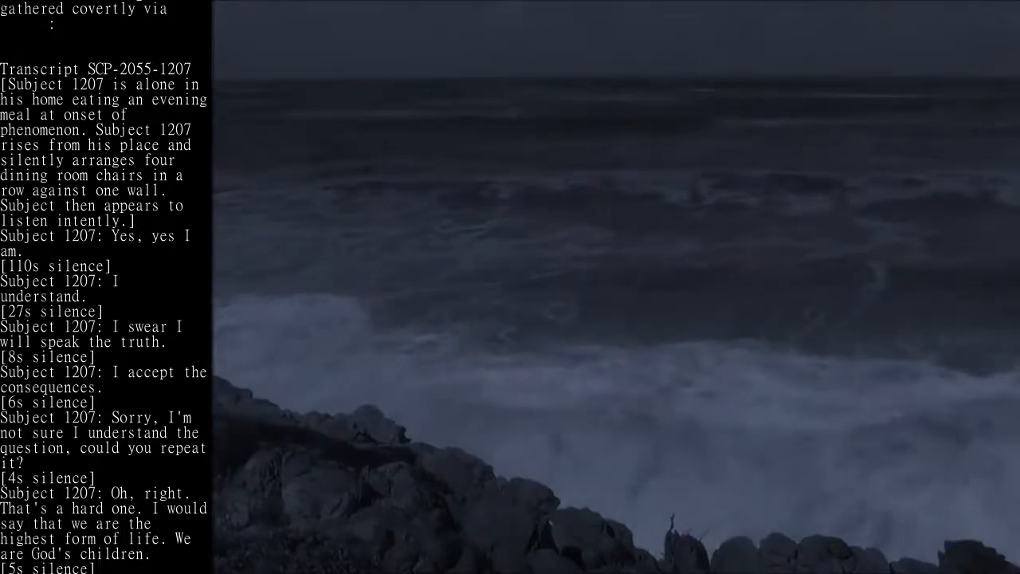
scroll("down", 3)
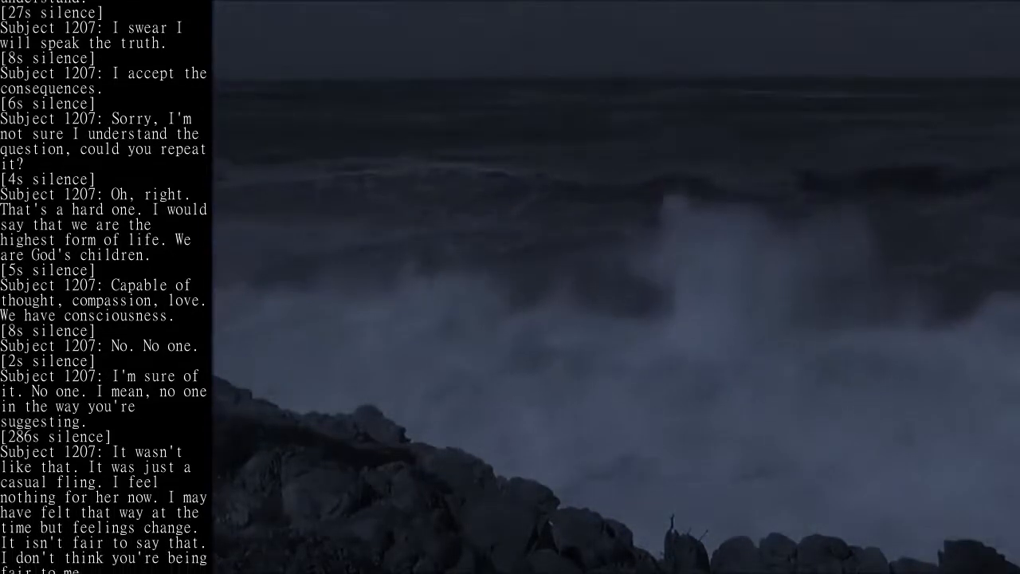
scroll("down", 3)
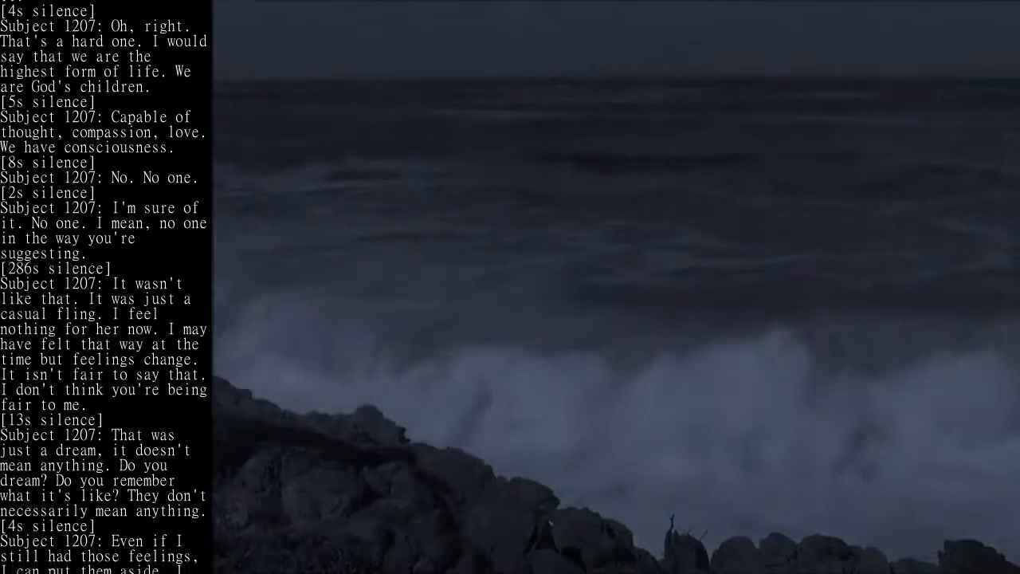
scroll("up", 3)
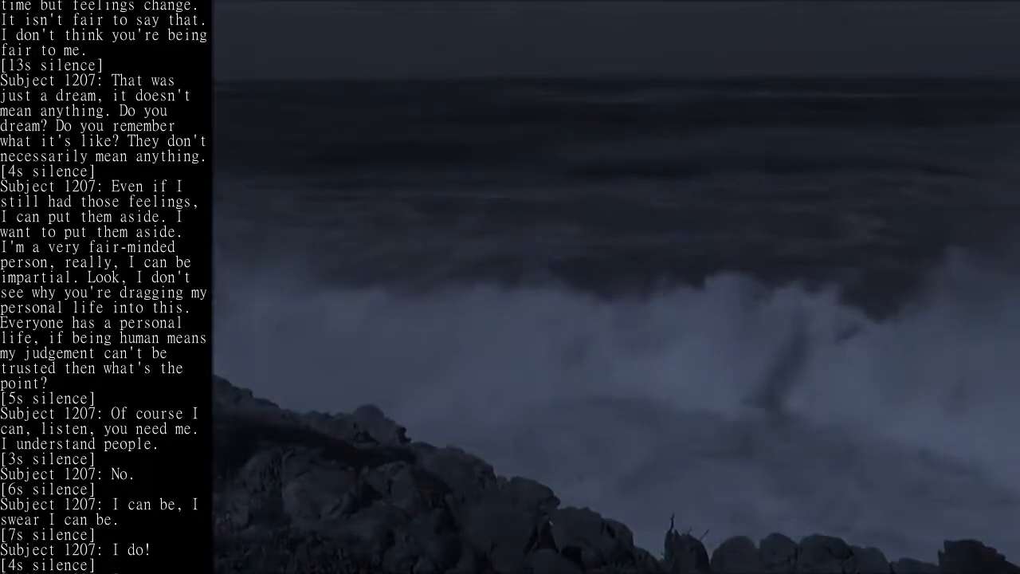
scroll("down", 3)
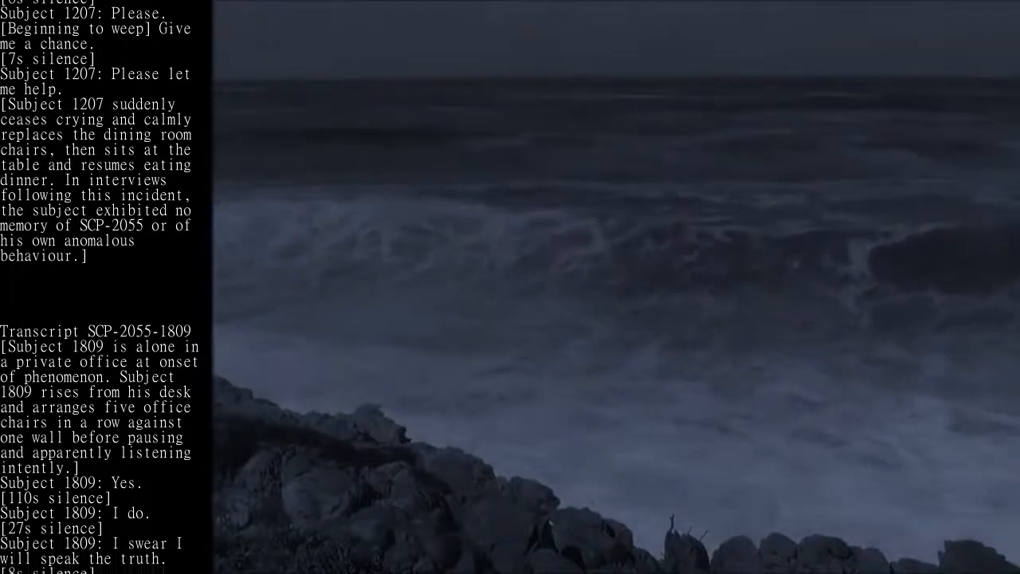
scroll("down", 3)
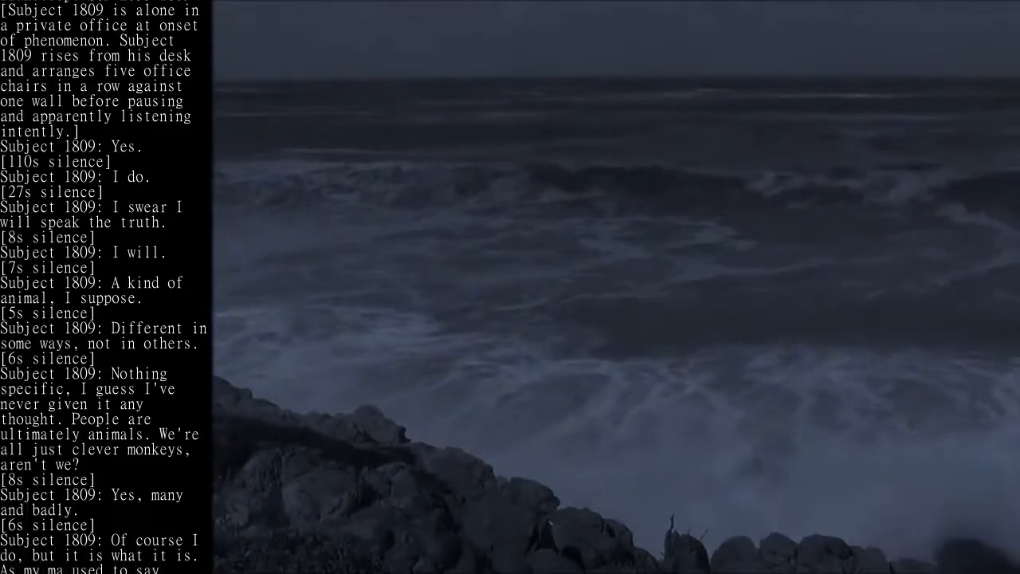
scroll("down", 3)
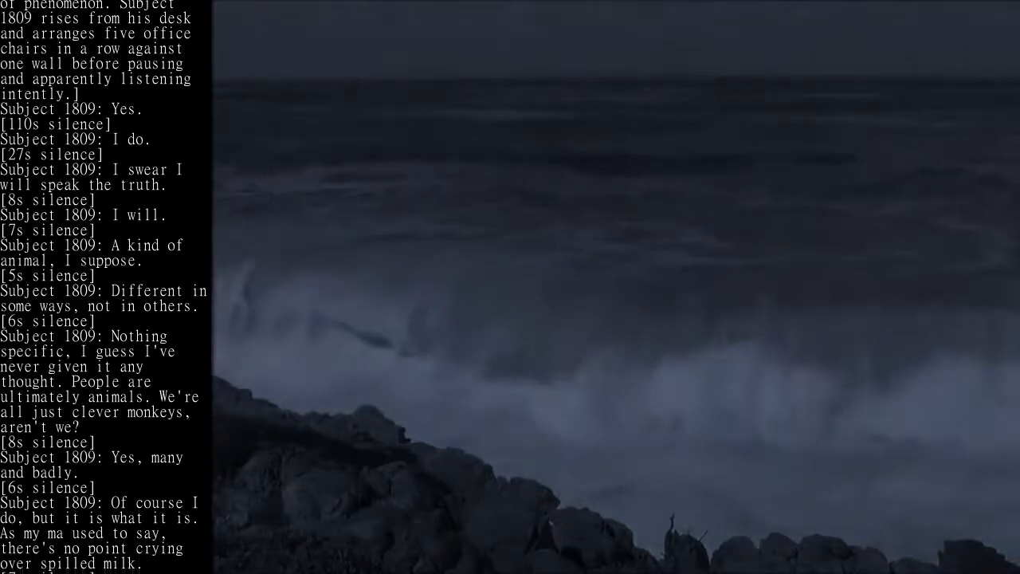
scroll("down", 3)
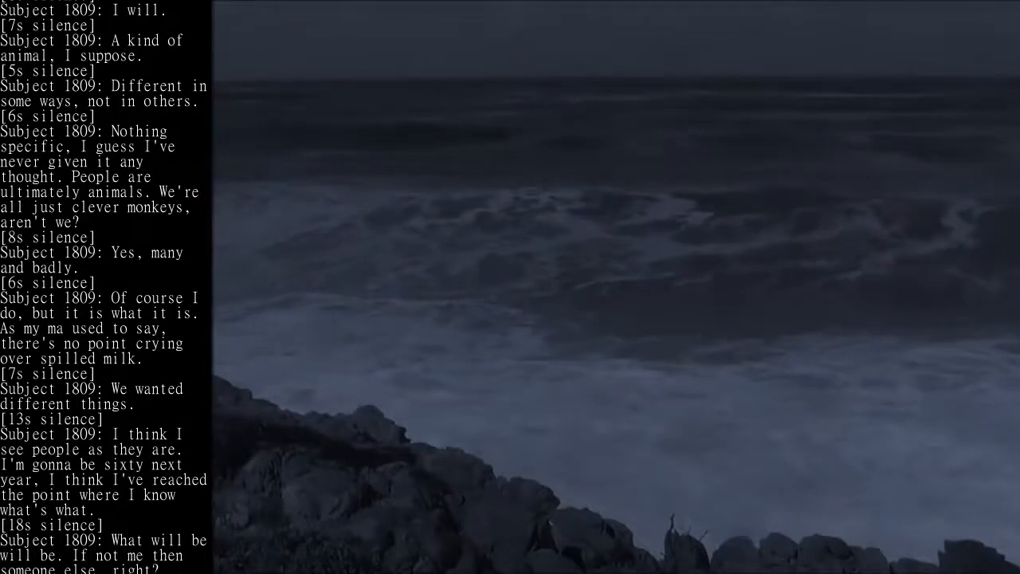
scroll("down", 3)
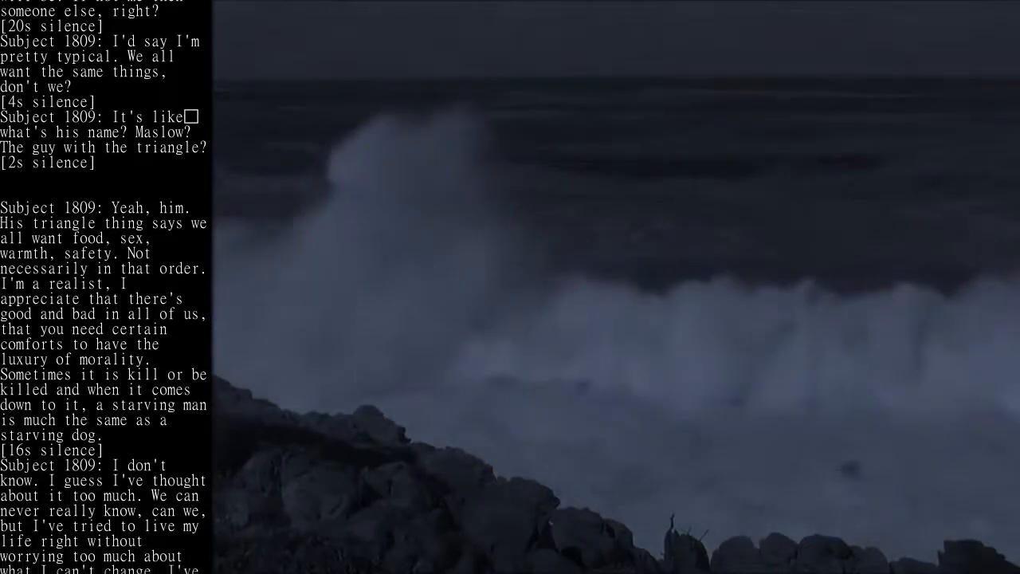
scroll("down", 3)
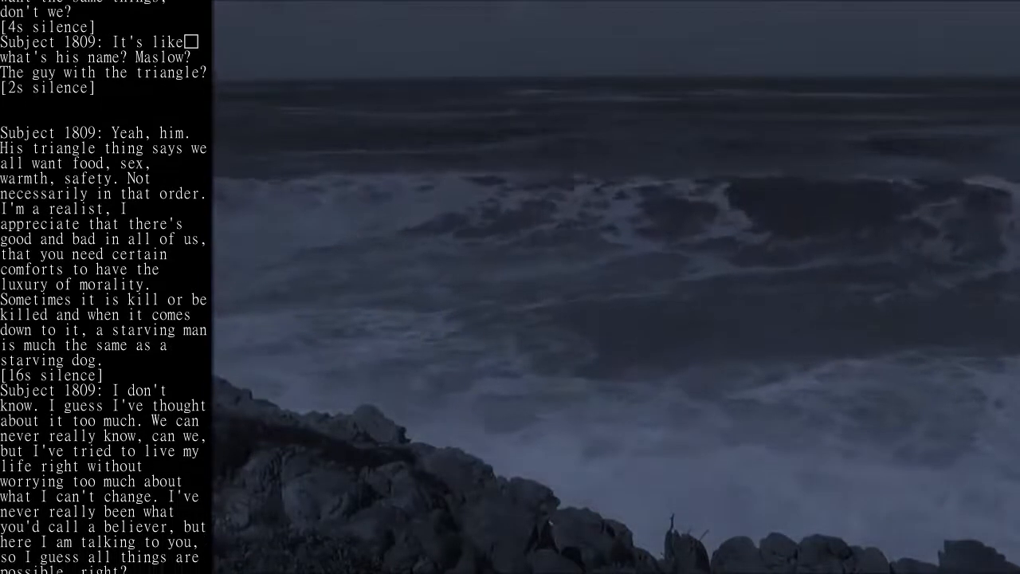
scroll("down", 3)
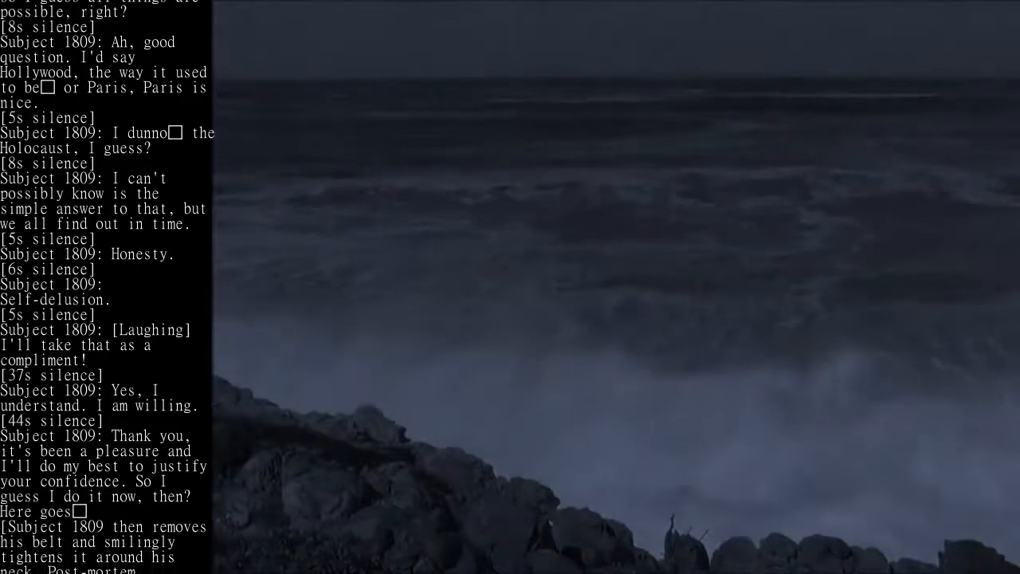
scroll("down", 3)
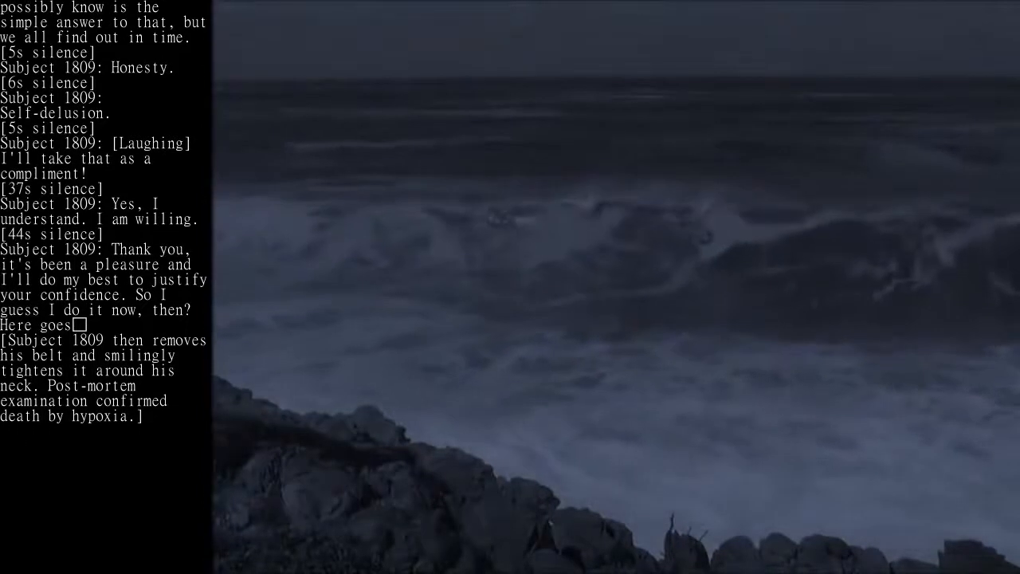
scroll("down", 3)
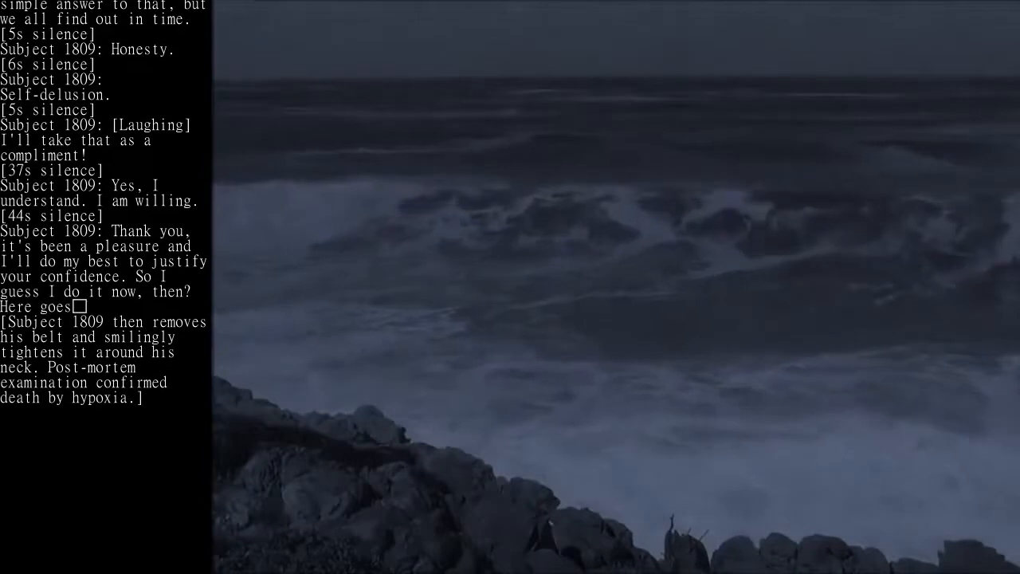